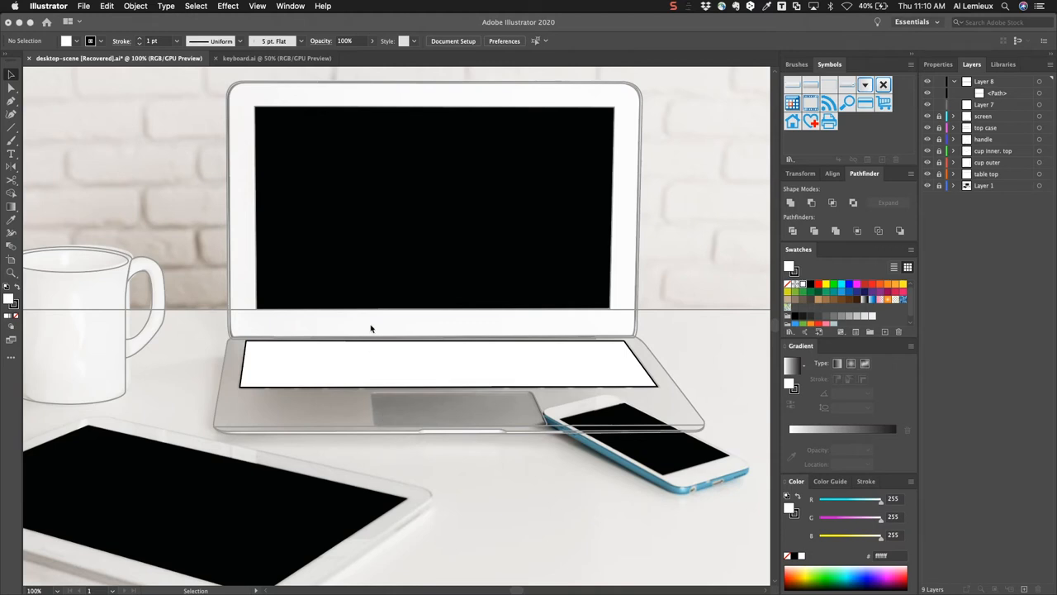
pyautogui.moveTo(447, 294)
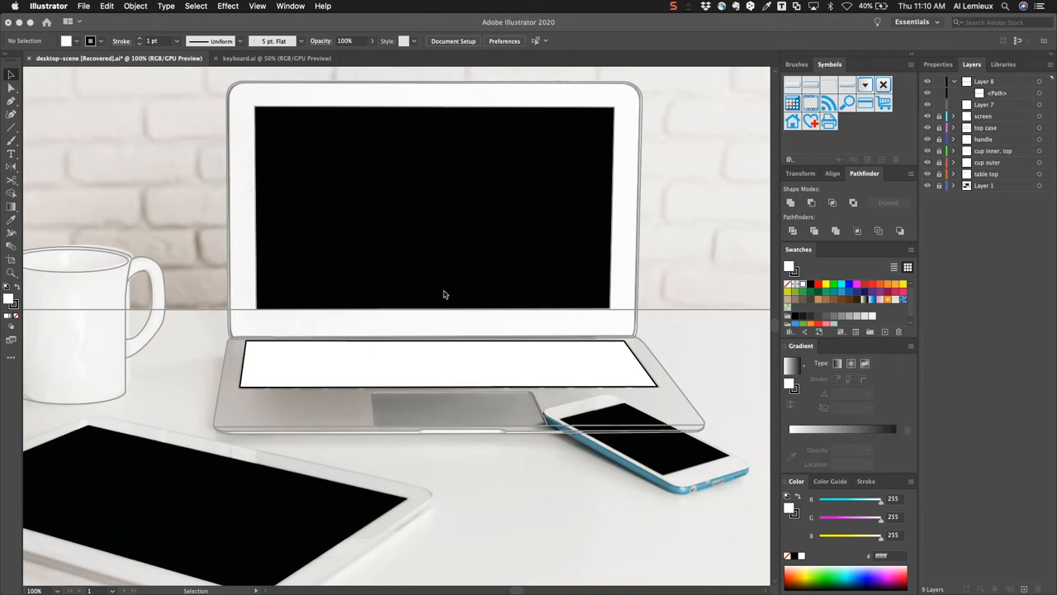
pyautogui.moveTo(499, 282)
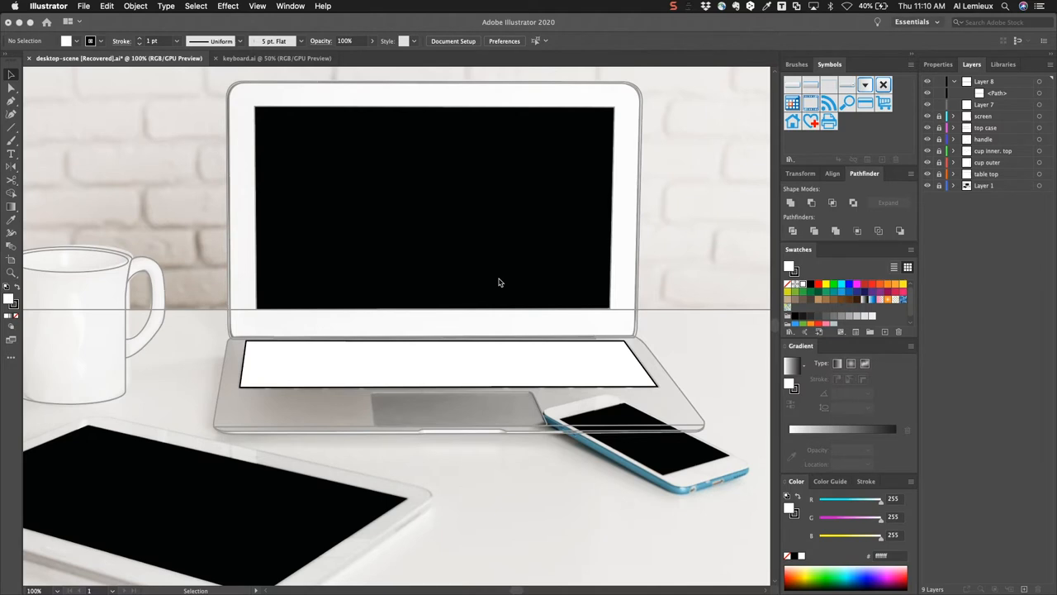
pyautogui.moveTo(251, 63)
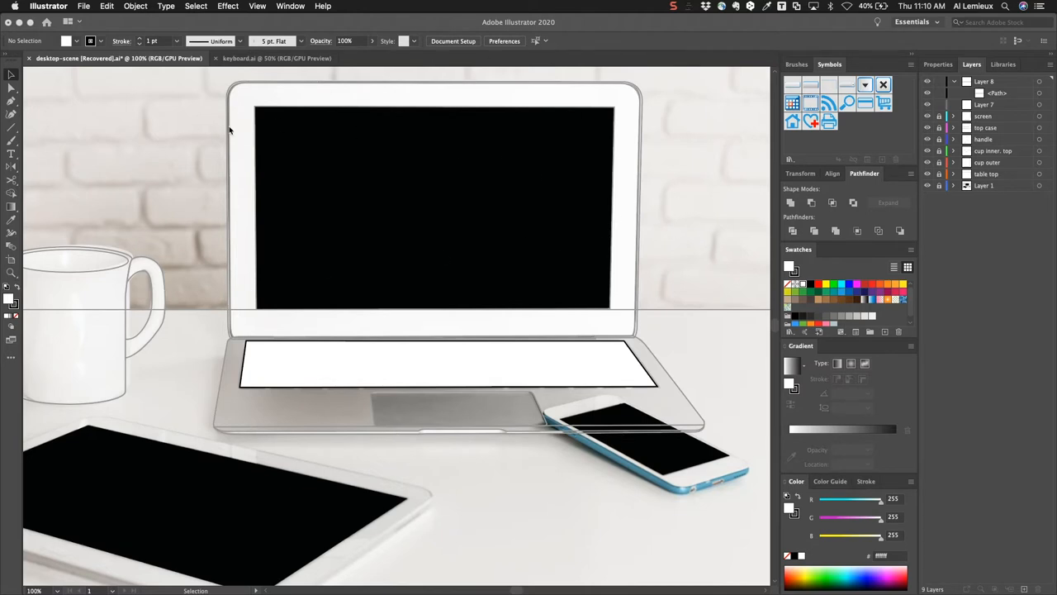
pyautogui.moveTo(278, 372)
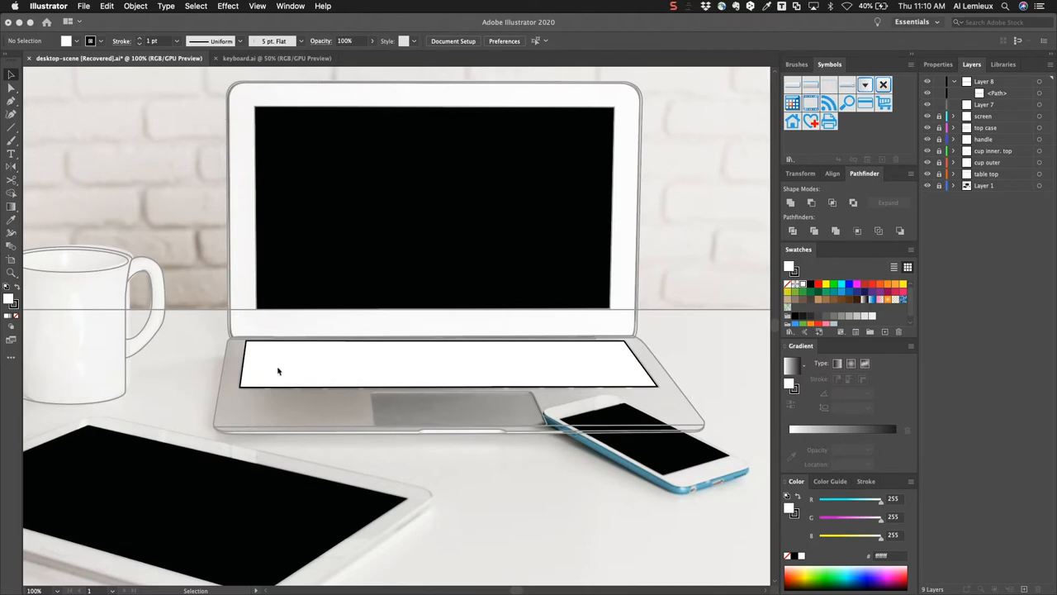
pyautogui.moveTo(601, 354)
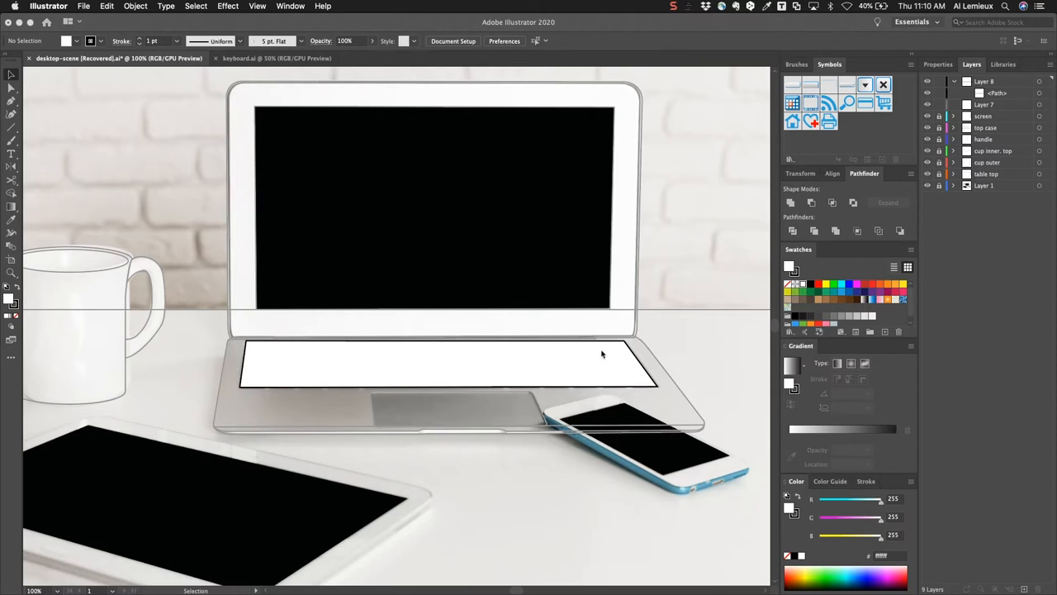
pyautogui.moveTo(575, 350)
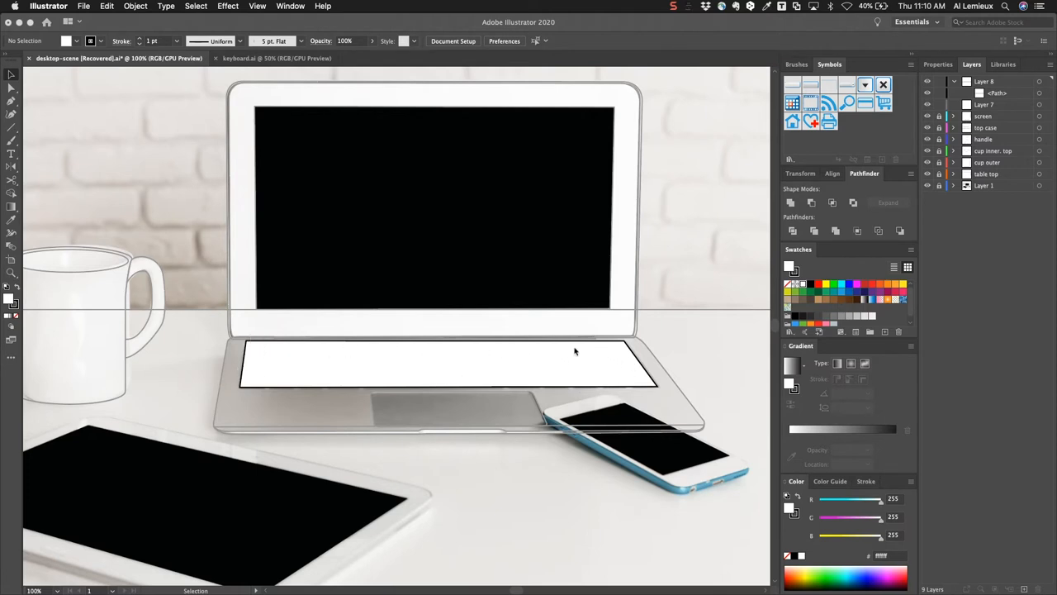
pyautogui.moveTo(281, 377)
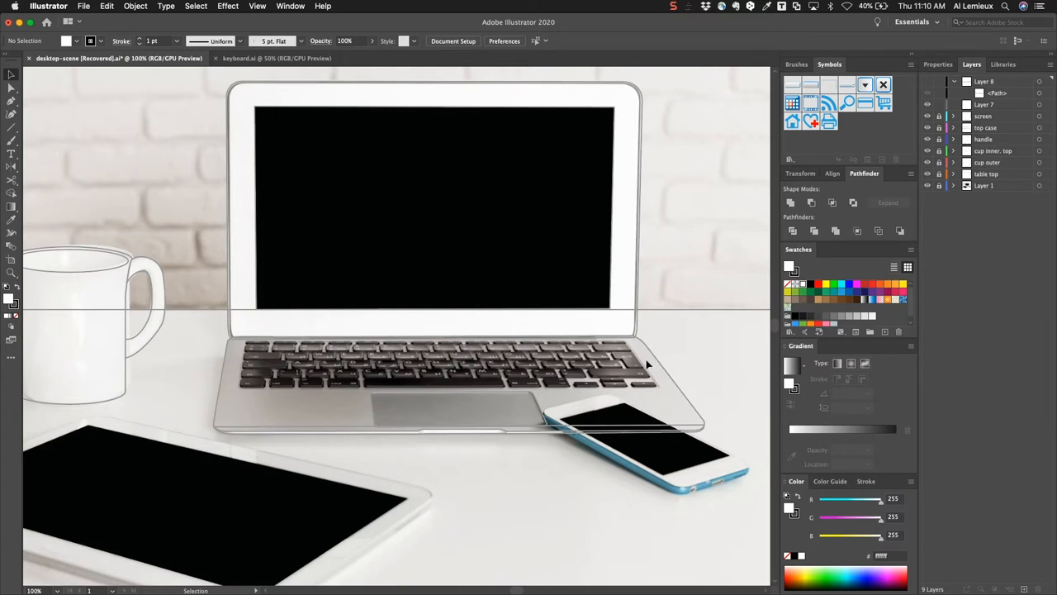
pyautogui.moveTo(366, 349)
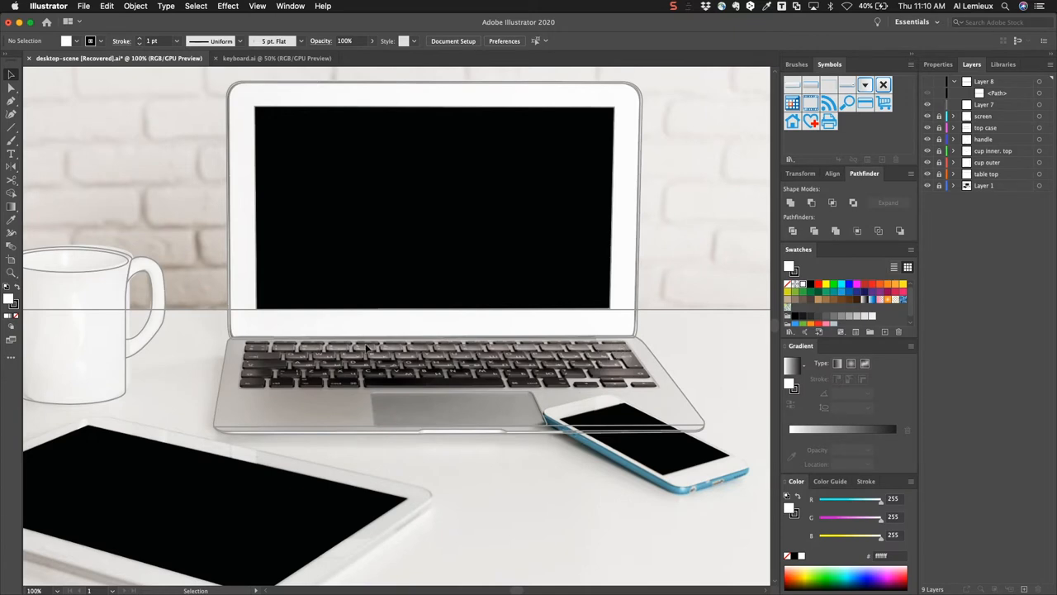
pyautogui.moveTo(624, 354)
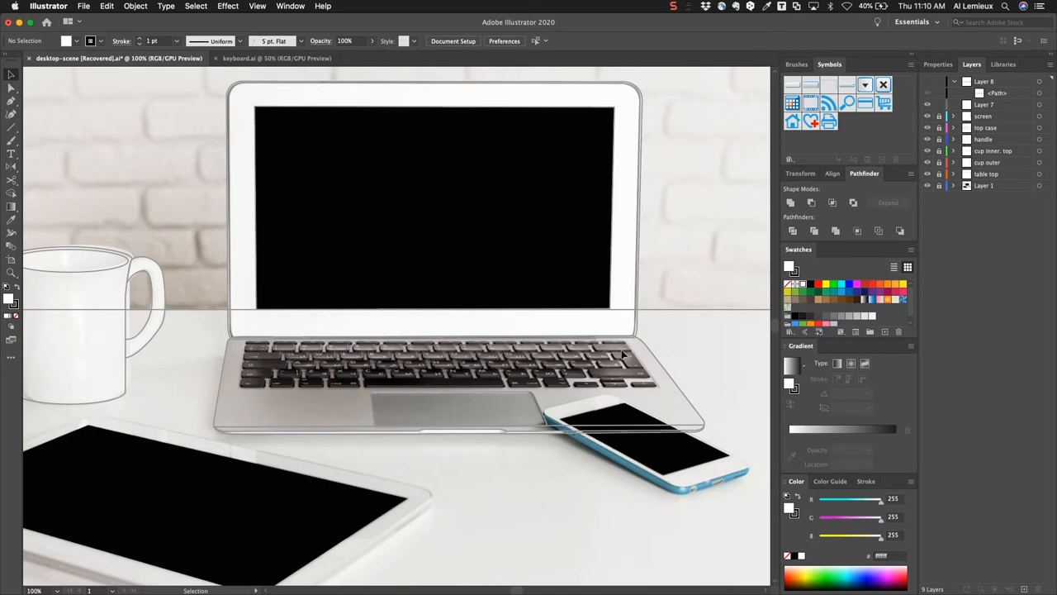
pyautogui.moveTo(504, 386)
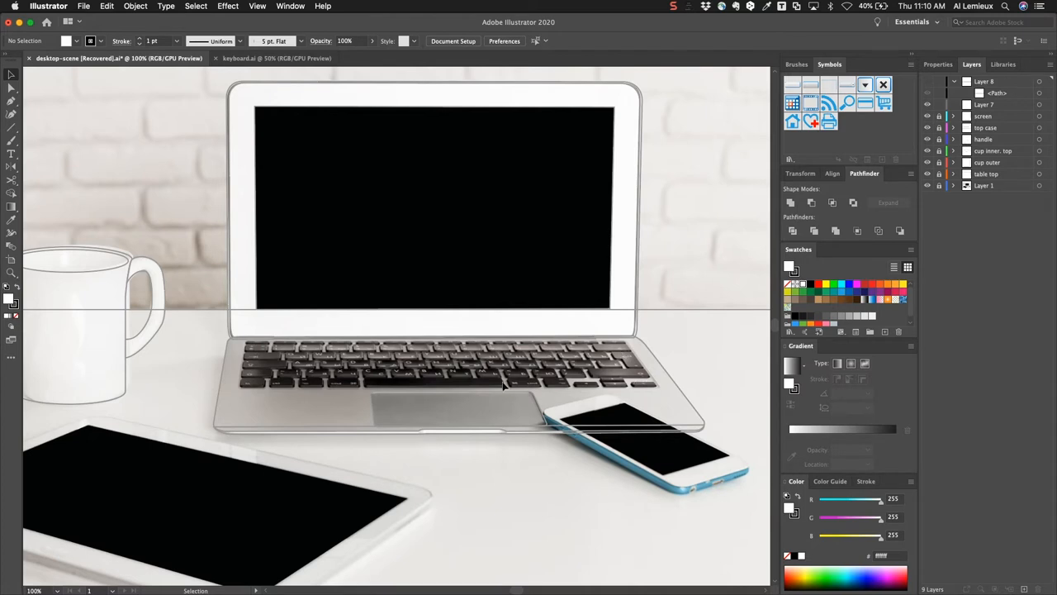
pyautogui.moveTo(323, 357)
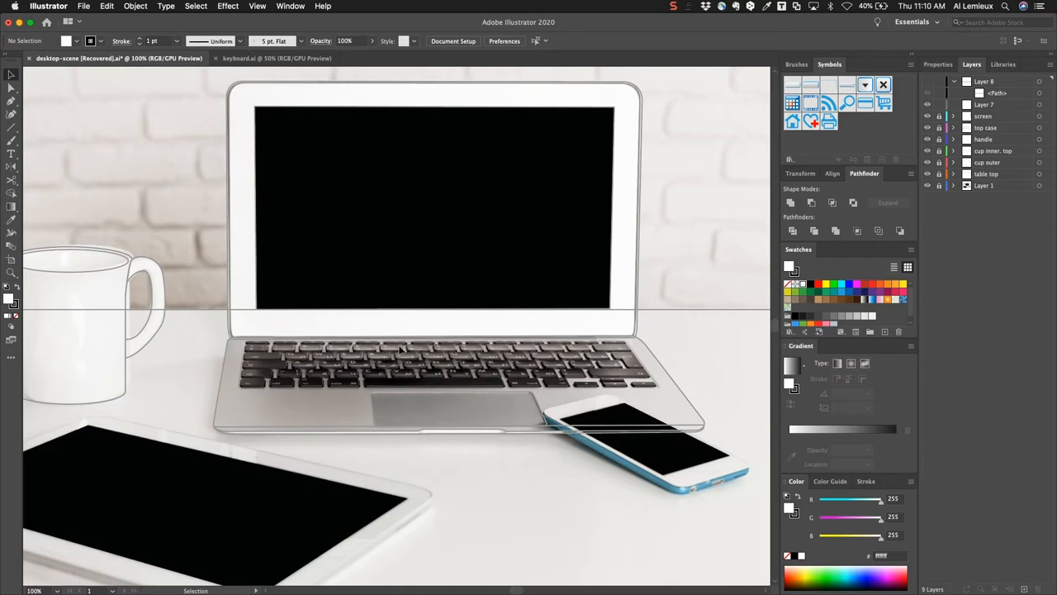
pyautogui.moveTo(575, 342)
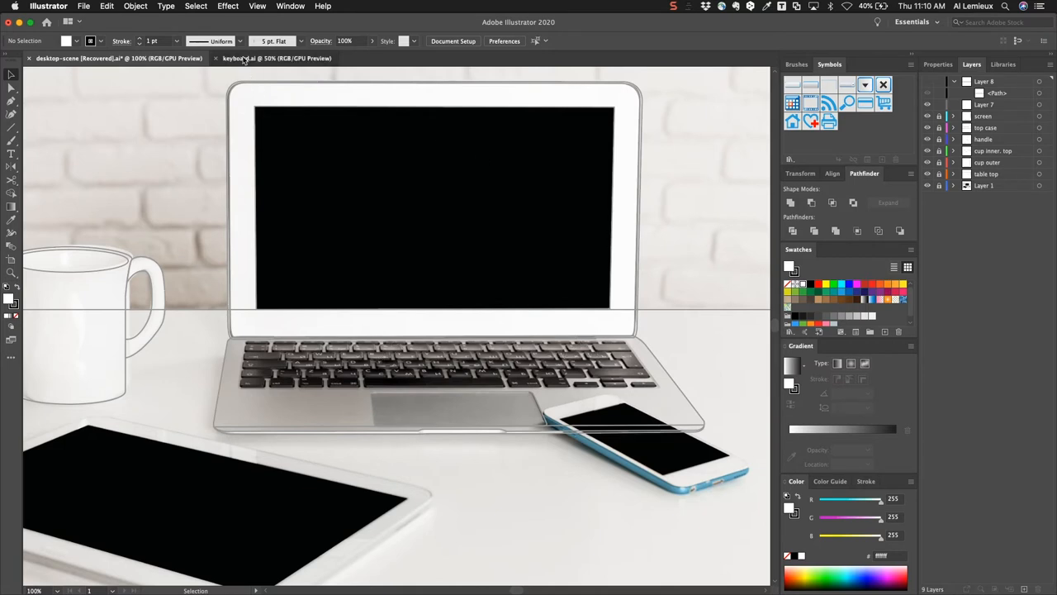
# Switch to the keyboard.ai document showing the flat top-down keyboard artwork.
pyautogui.click(272, 58)
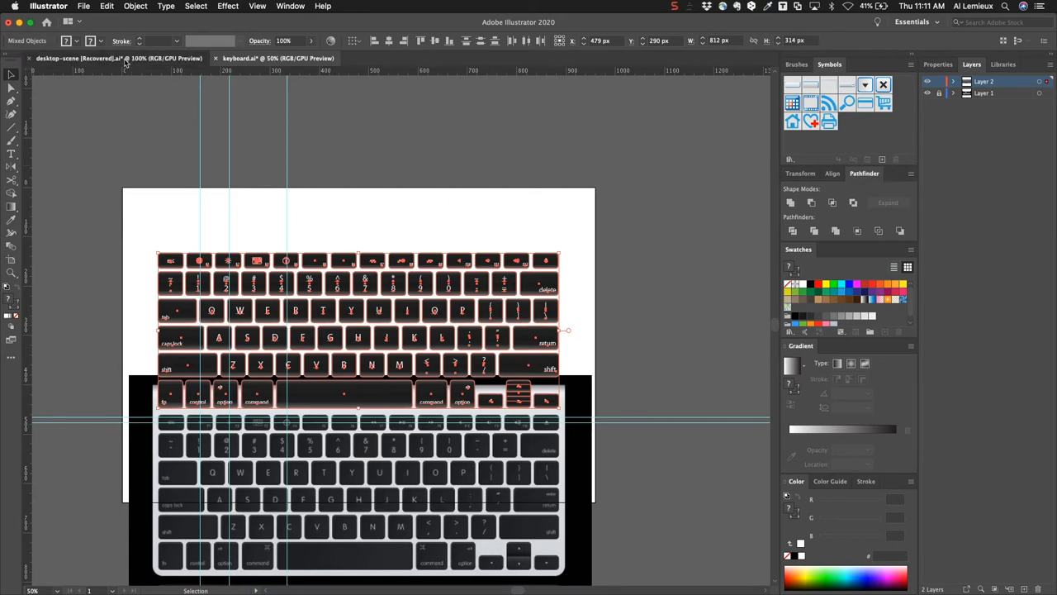
# Return to the desktop scene and reveal the white keyboard-area shape over the pasted keyboard.
pyautogui.click(116, 58)
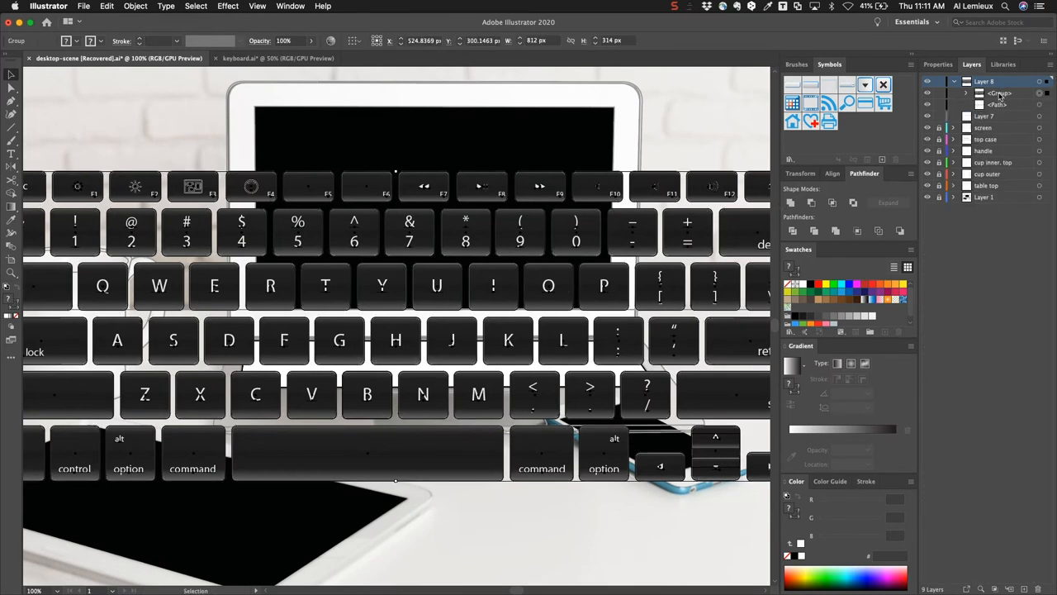
pyautogui.click(999, 104)
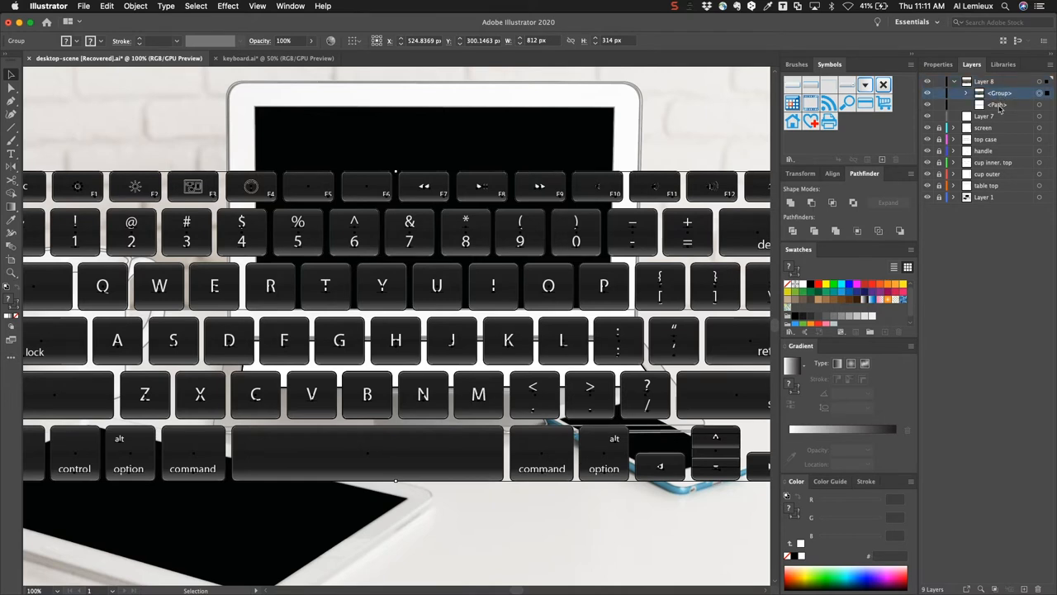
pyautogui.moveTo(998, 99)
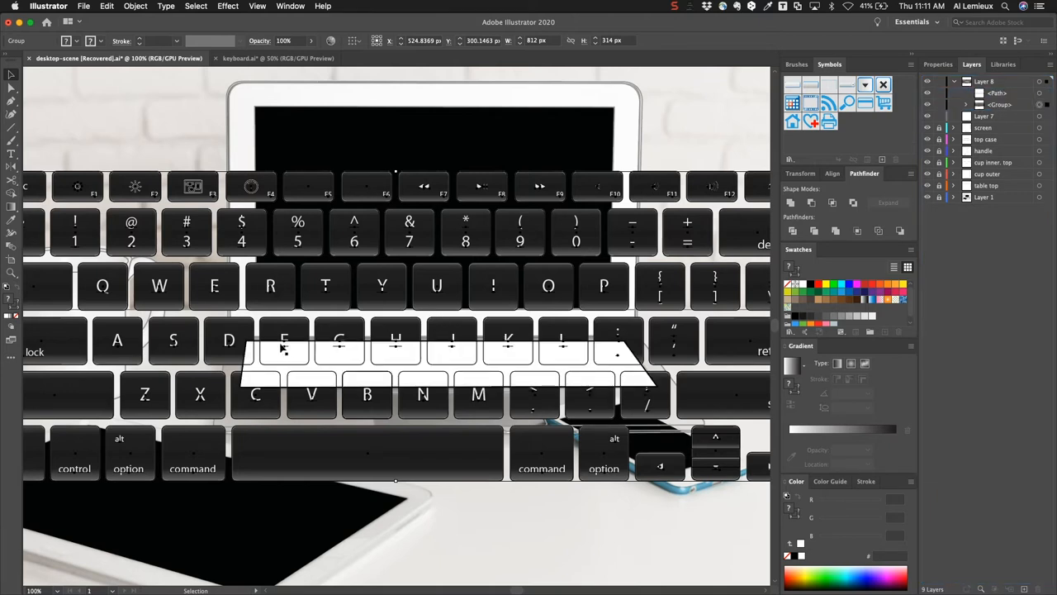
pyautogui.moveTo(245, 383)
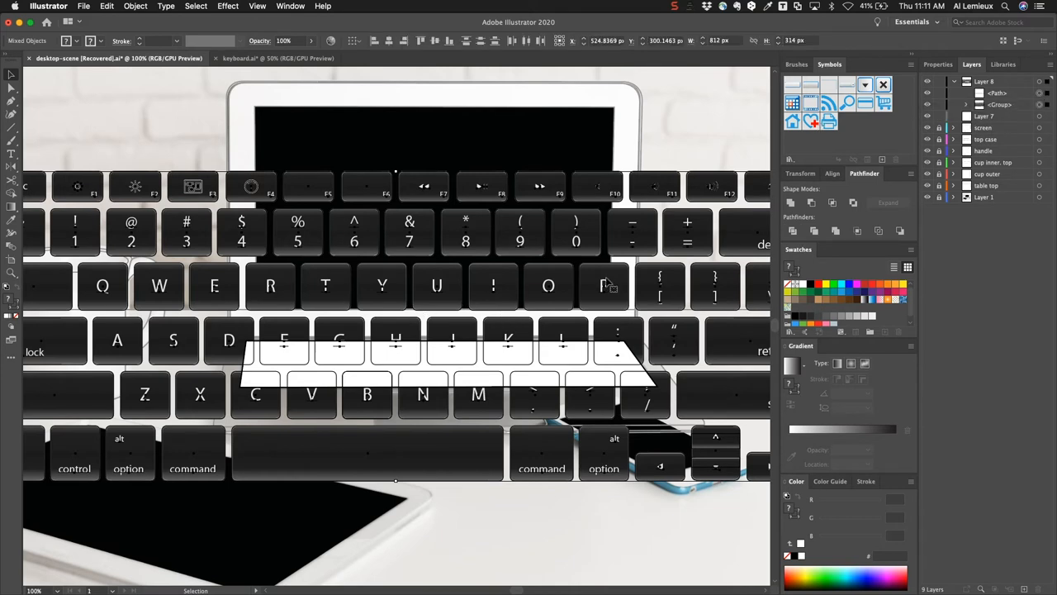
# Start the Envelope Distort from the Object menu to fit the keyboard onto the laptop.
pyautogui.click(136, 7)
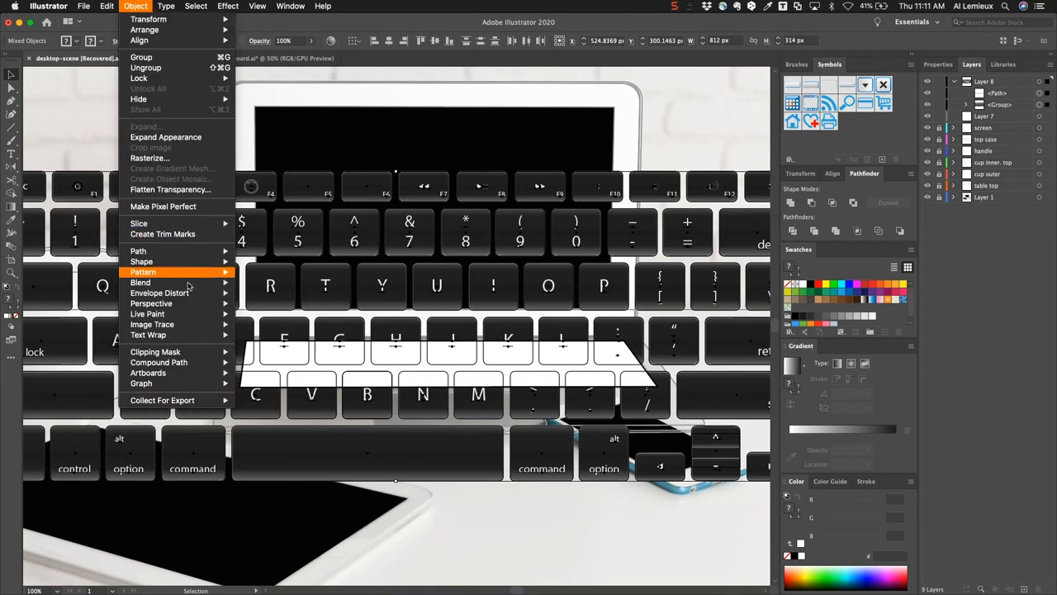
pyautogui.moveTo(159, 293)
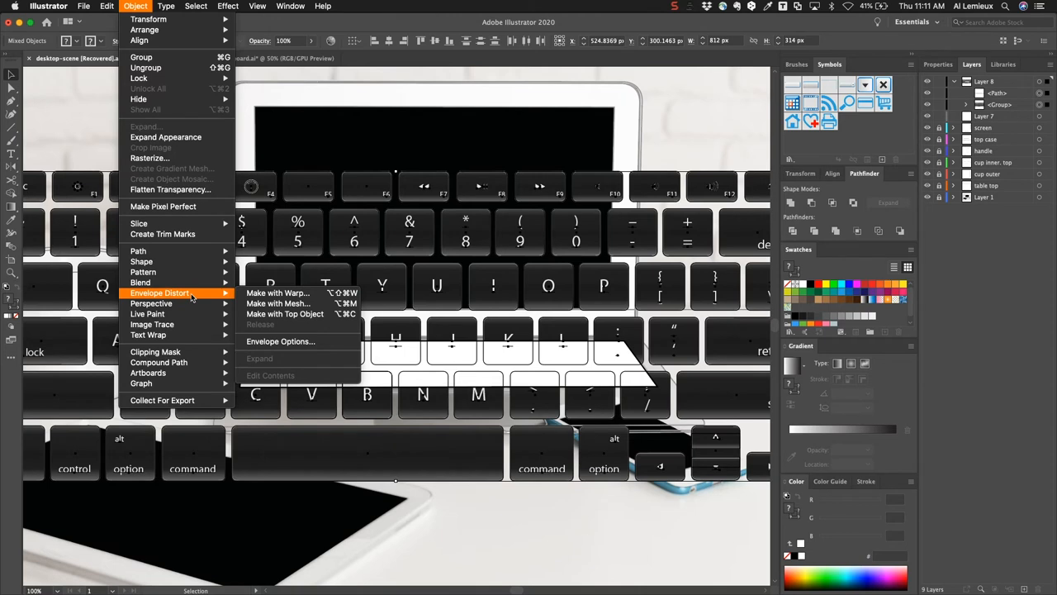
pyautogui.moveTo(284, 314)
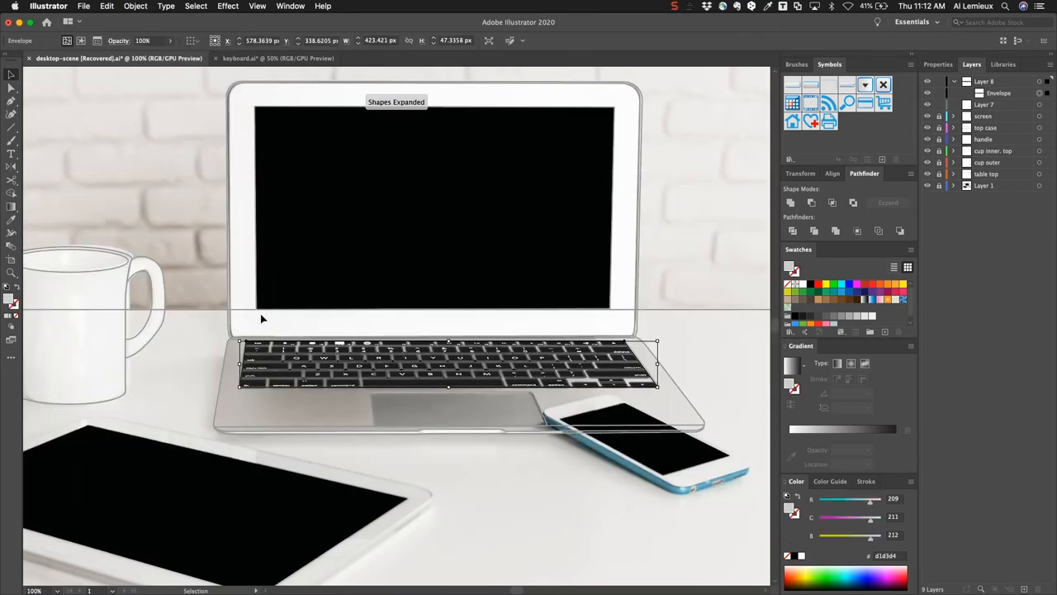
pyautogui.moveTo(697, 335)
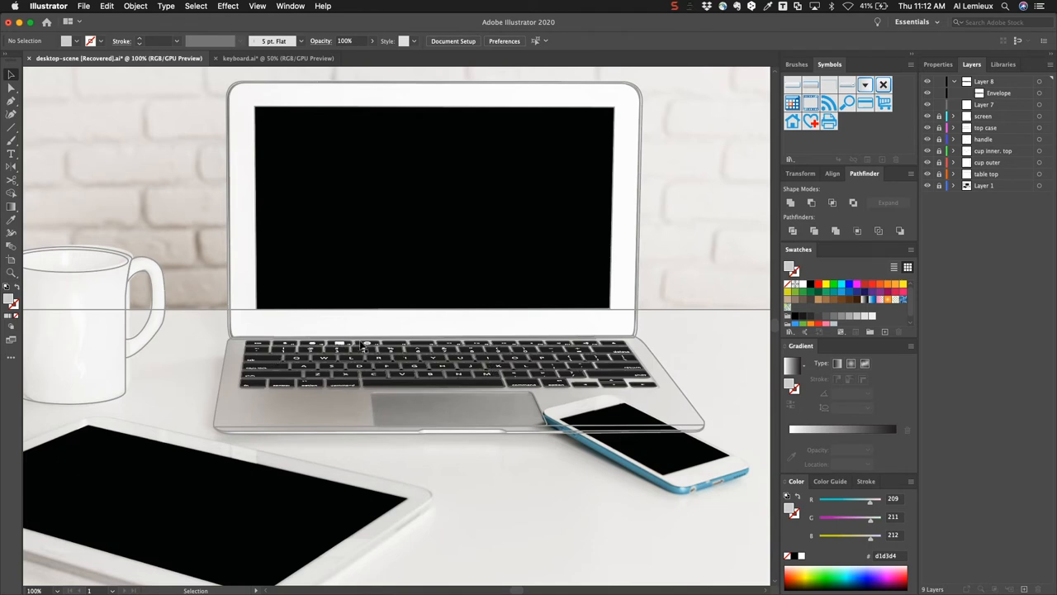
pyautogui.moveTo(347, 347)
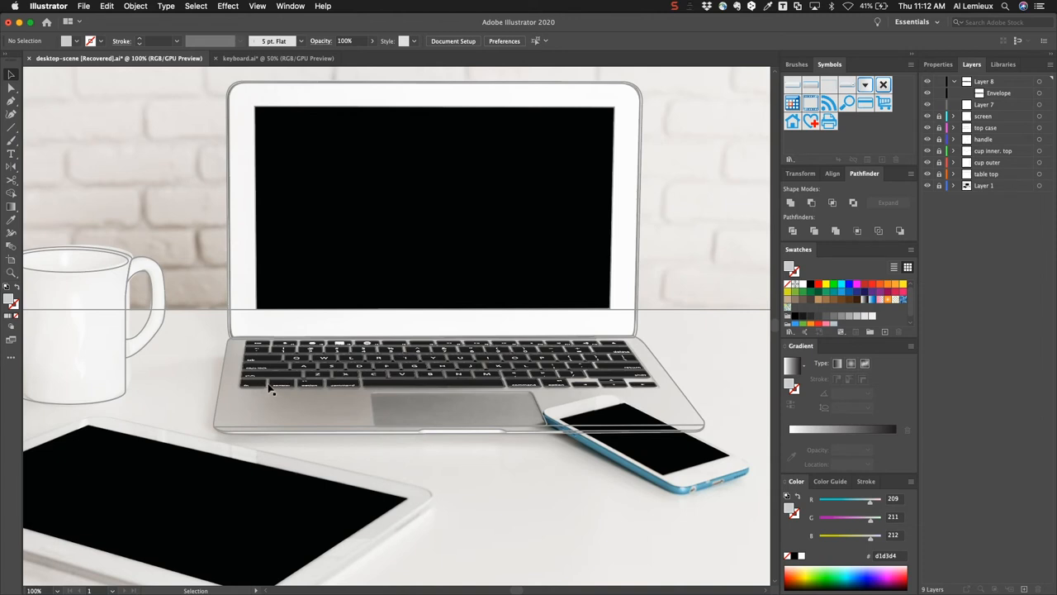
pyautogui.moveTo(277, 364)
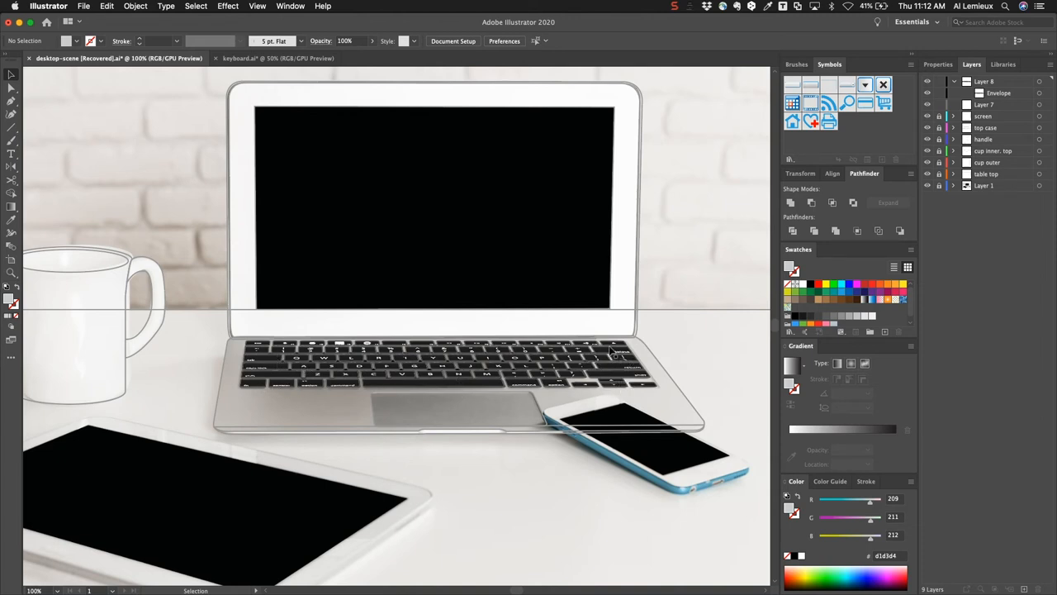
pyautogui.moveTo(645, 346)
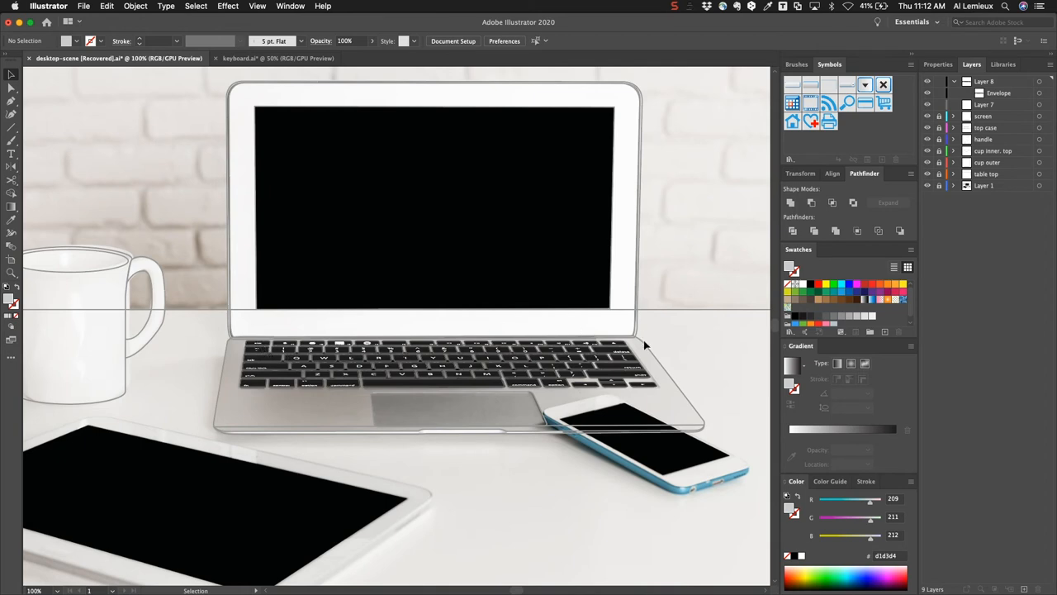
pyautogui.moveTo(450, 340)
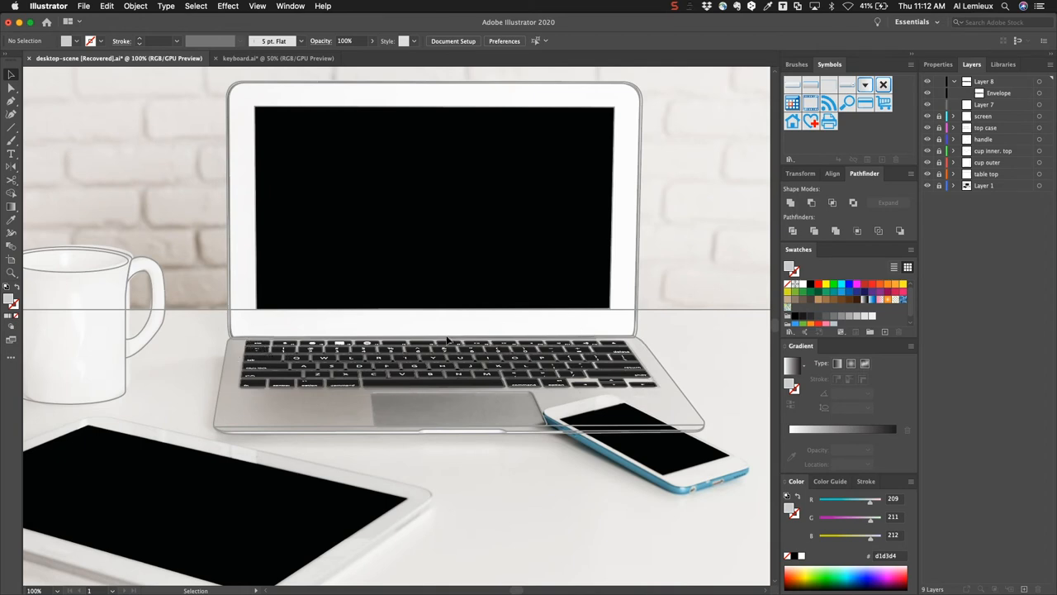
pyautogui.moveTo(378, 339)
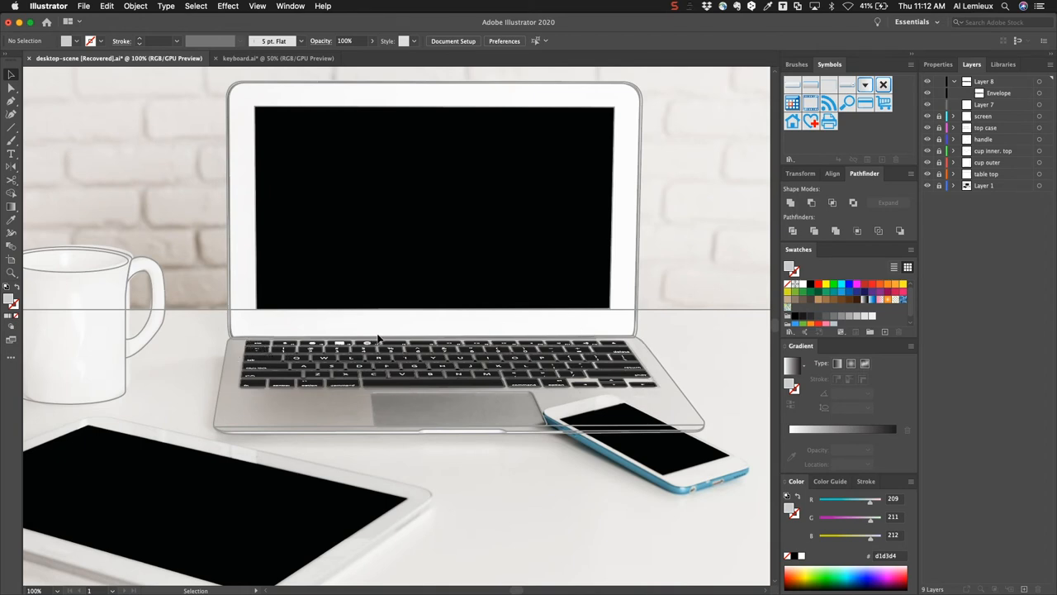
pyautogui.moveTo(239, 58)
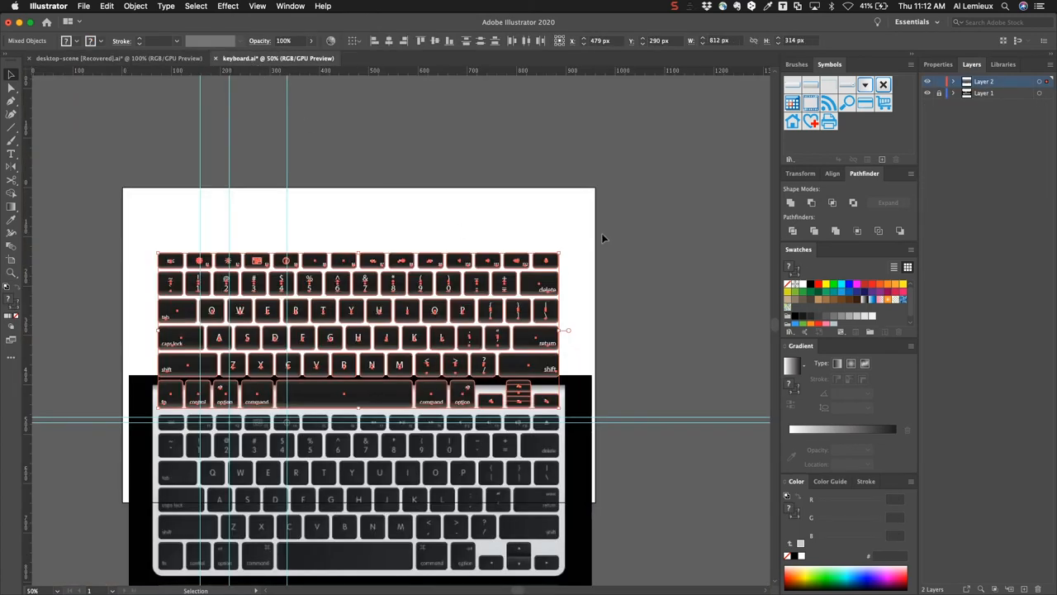
pyautogui.moveTo(700, 212)
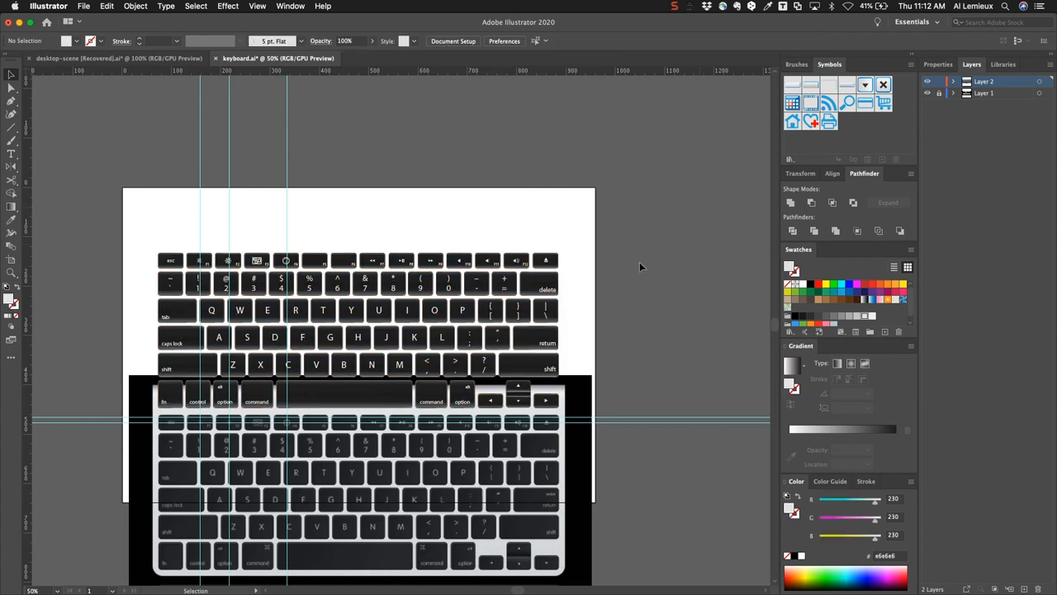
# Show the Graphic Styles panel via the Window menu and return to the desktop scene document.
pyautogui.click(291, 7)
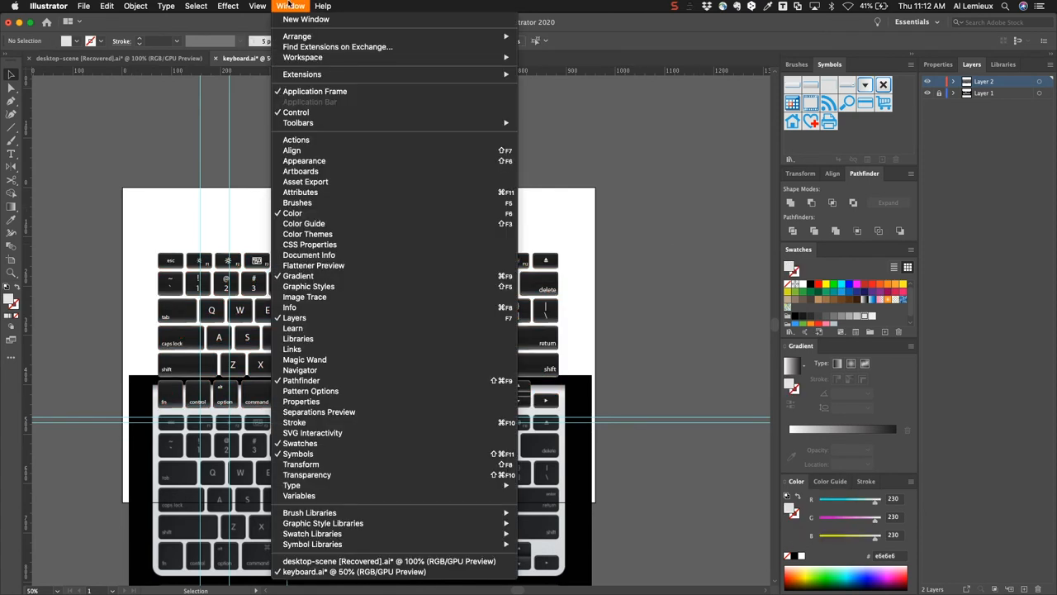
pyautogui.click(307, 286)
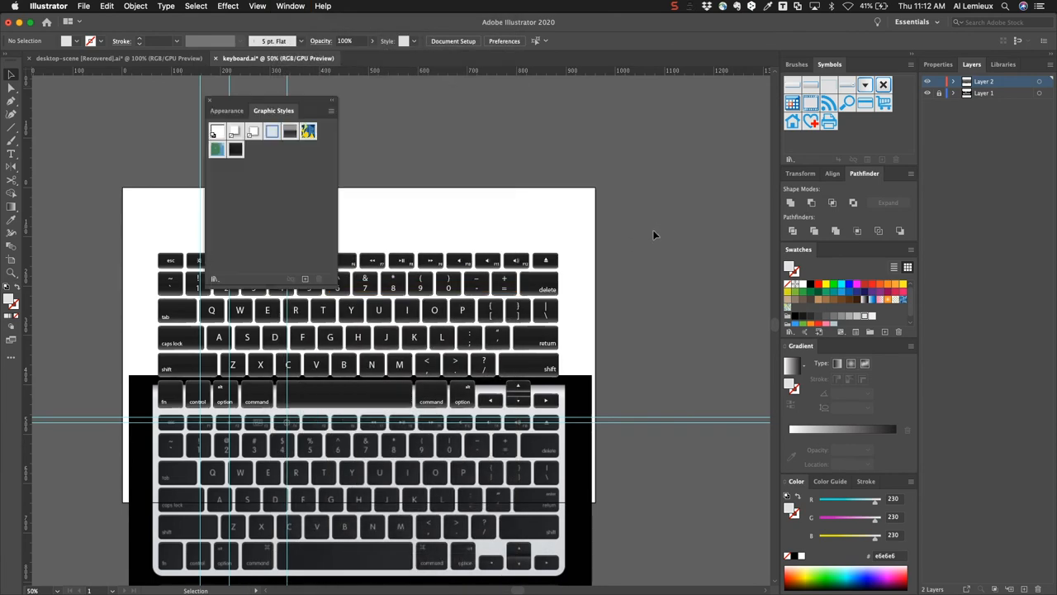
pyautogui.moveTo(469, 244)
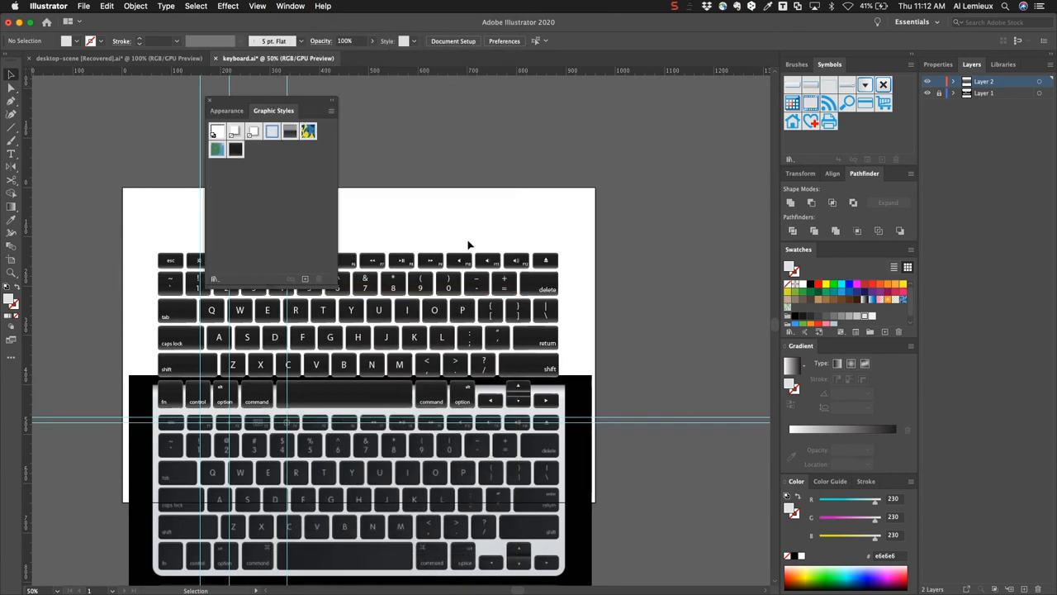
pyautogui.moveTo(485, 276)
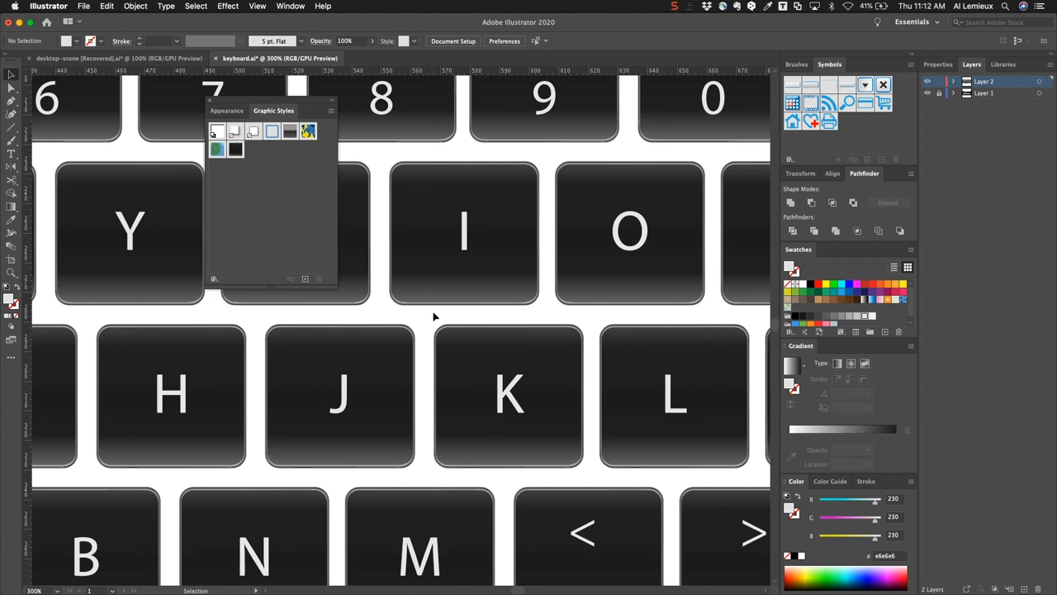
pyautogui.moveTo(438, 223)
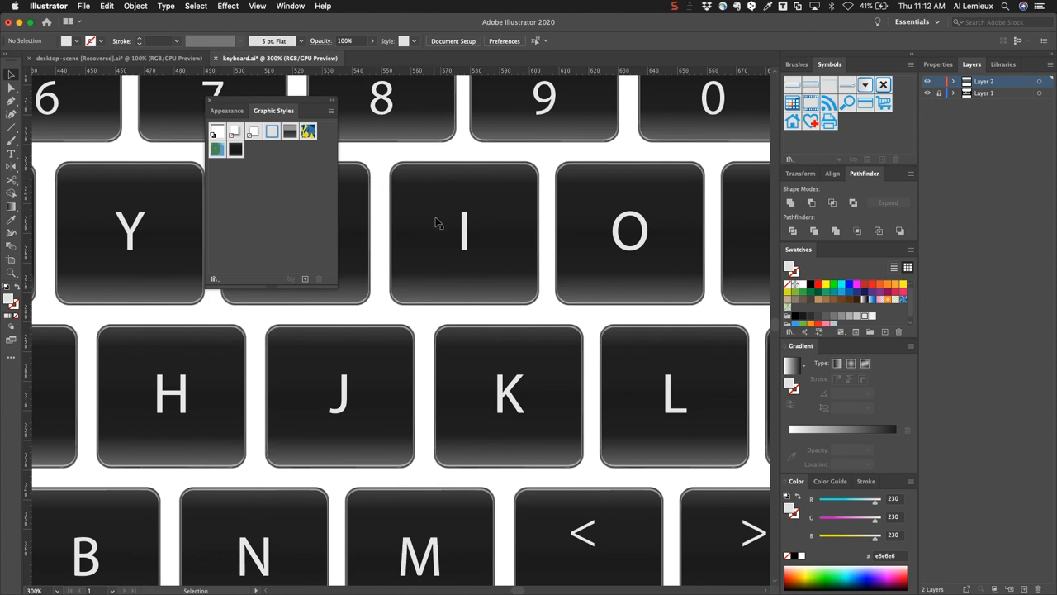
pyautogui.moveTo(165, 78)
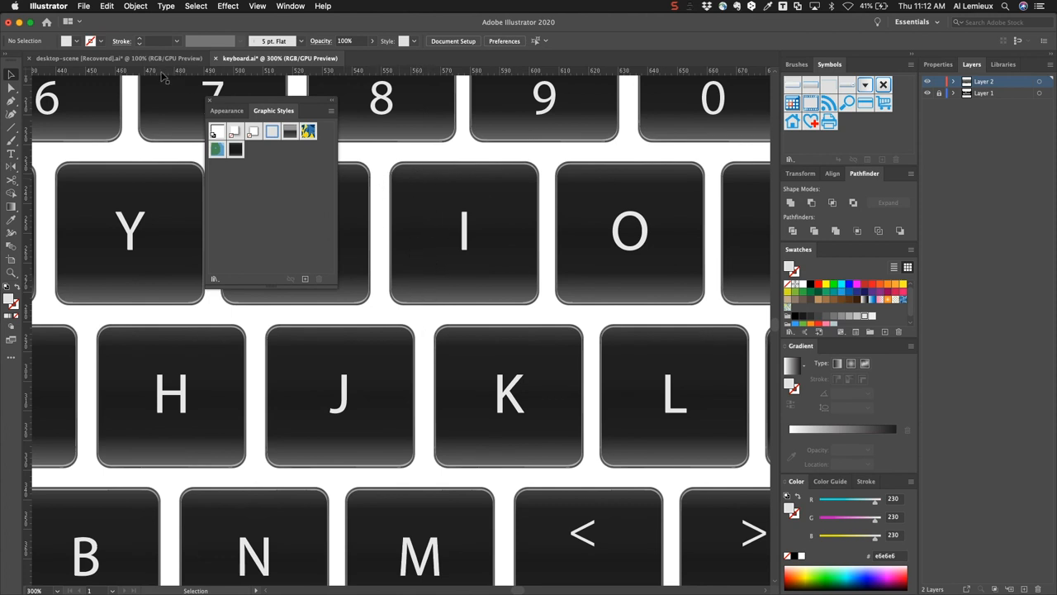
pyautogui.click(99, 58)
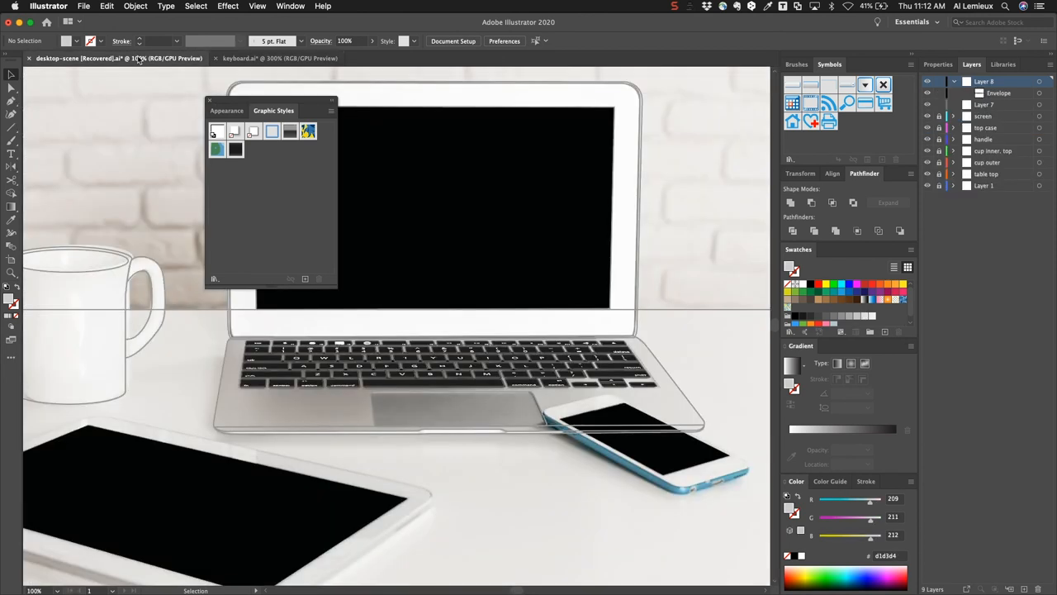